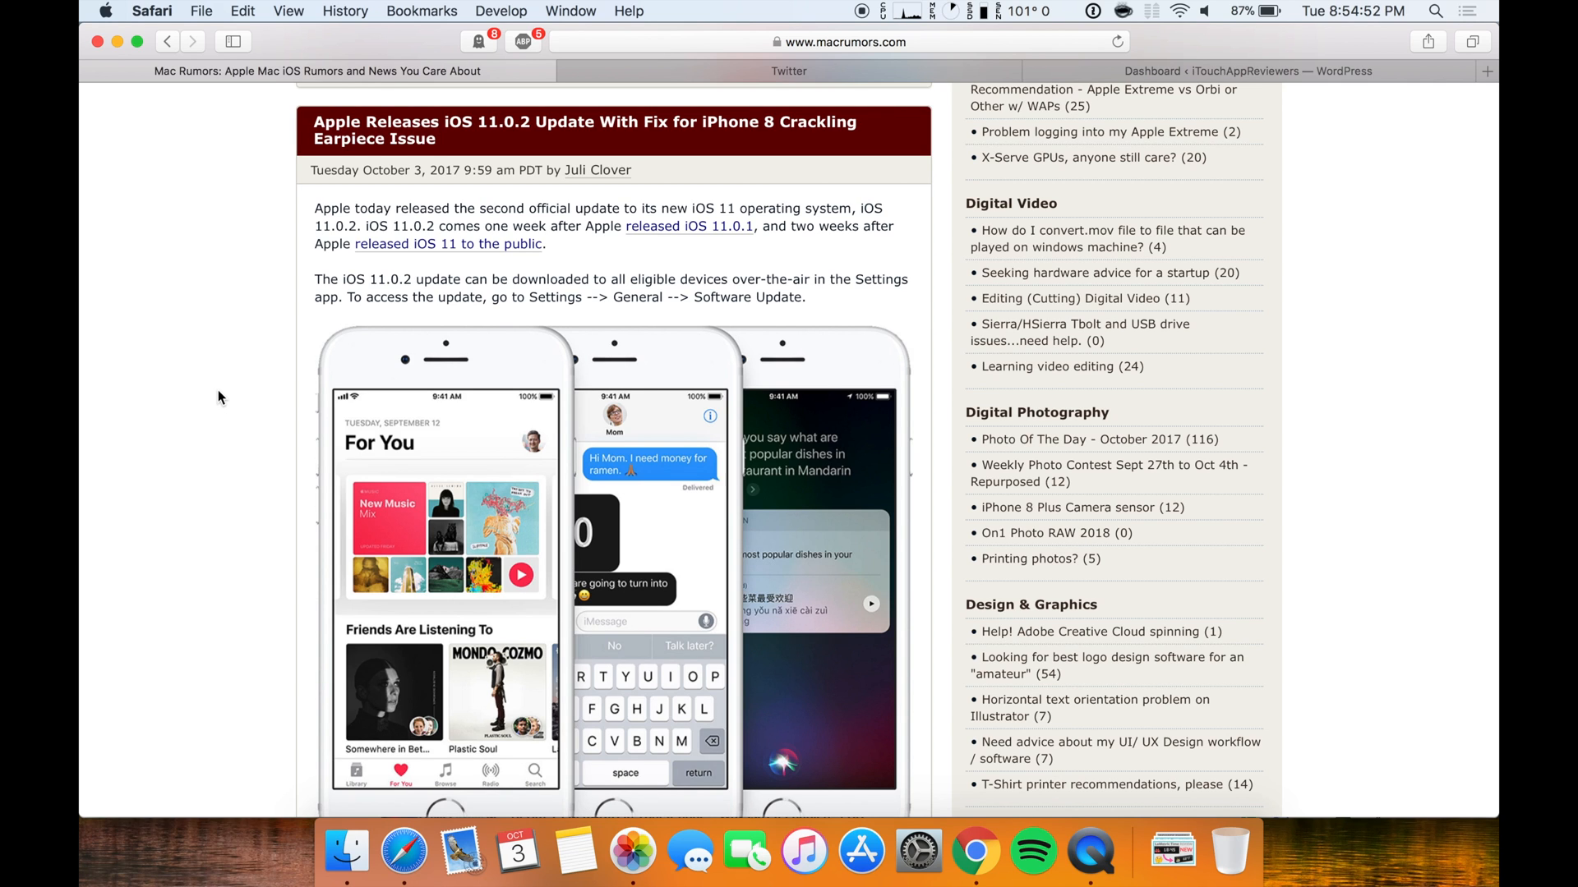
{"action": "mouse_move", "coordinate": [253, 319]}
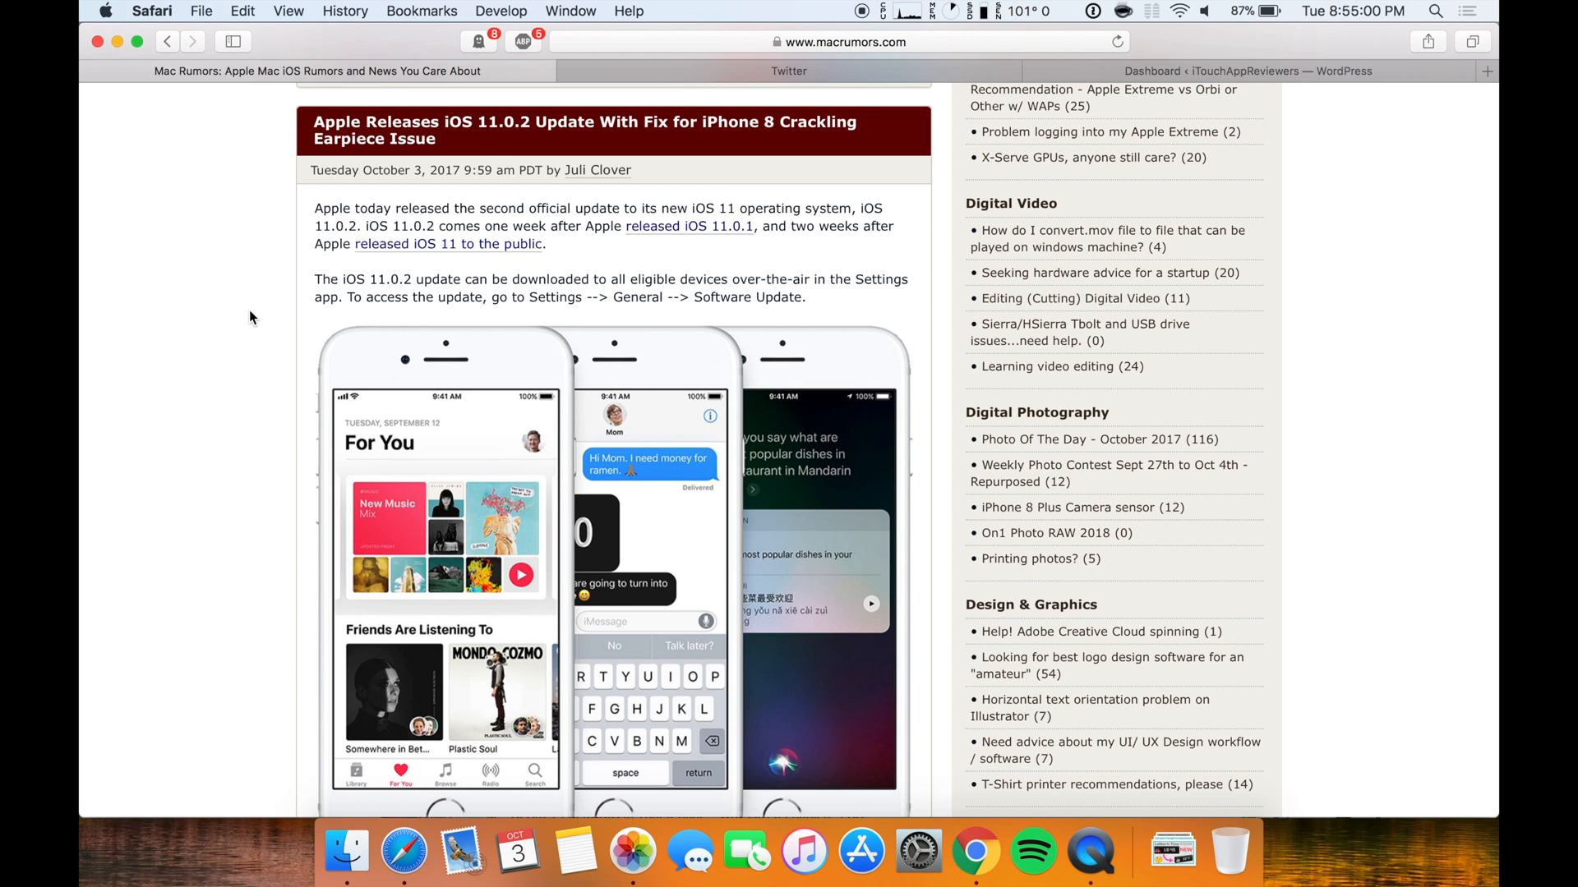
{"action": "mouse_move", "coordinate": [532, 202]}
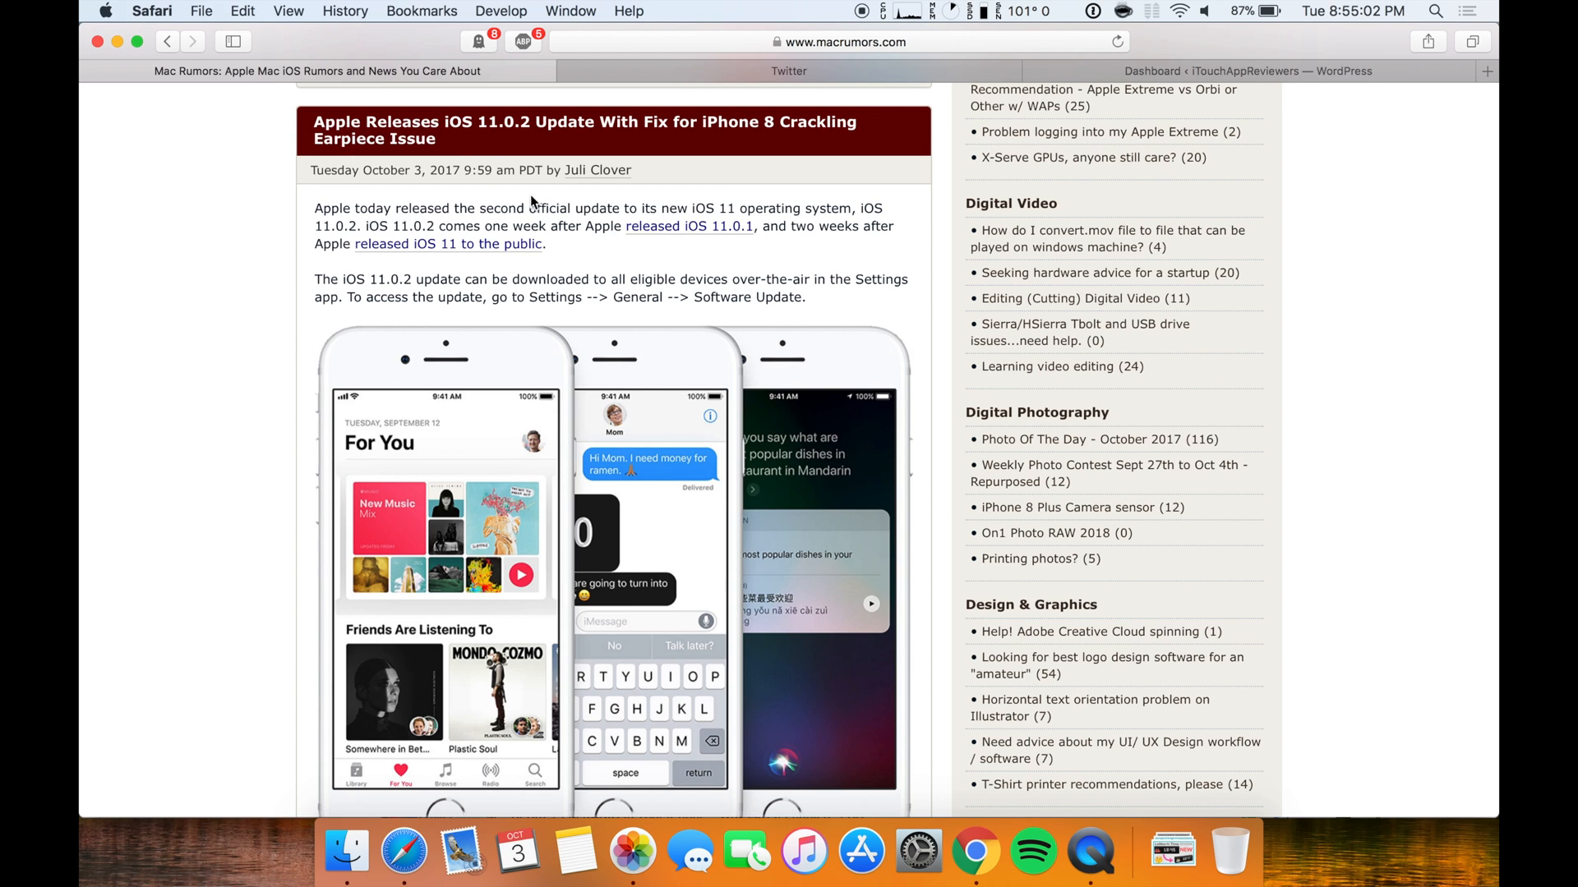
Step: Scroll down the iOS 11.0.2 article until the quoted release notes with three fixes are visible
{"action": "double_click", "coordinate": [487, 170]}
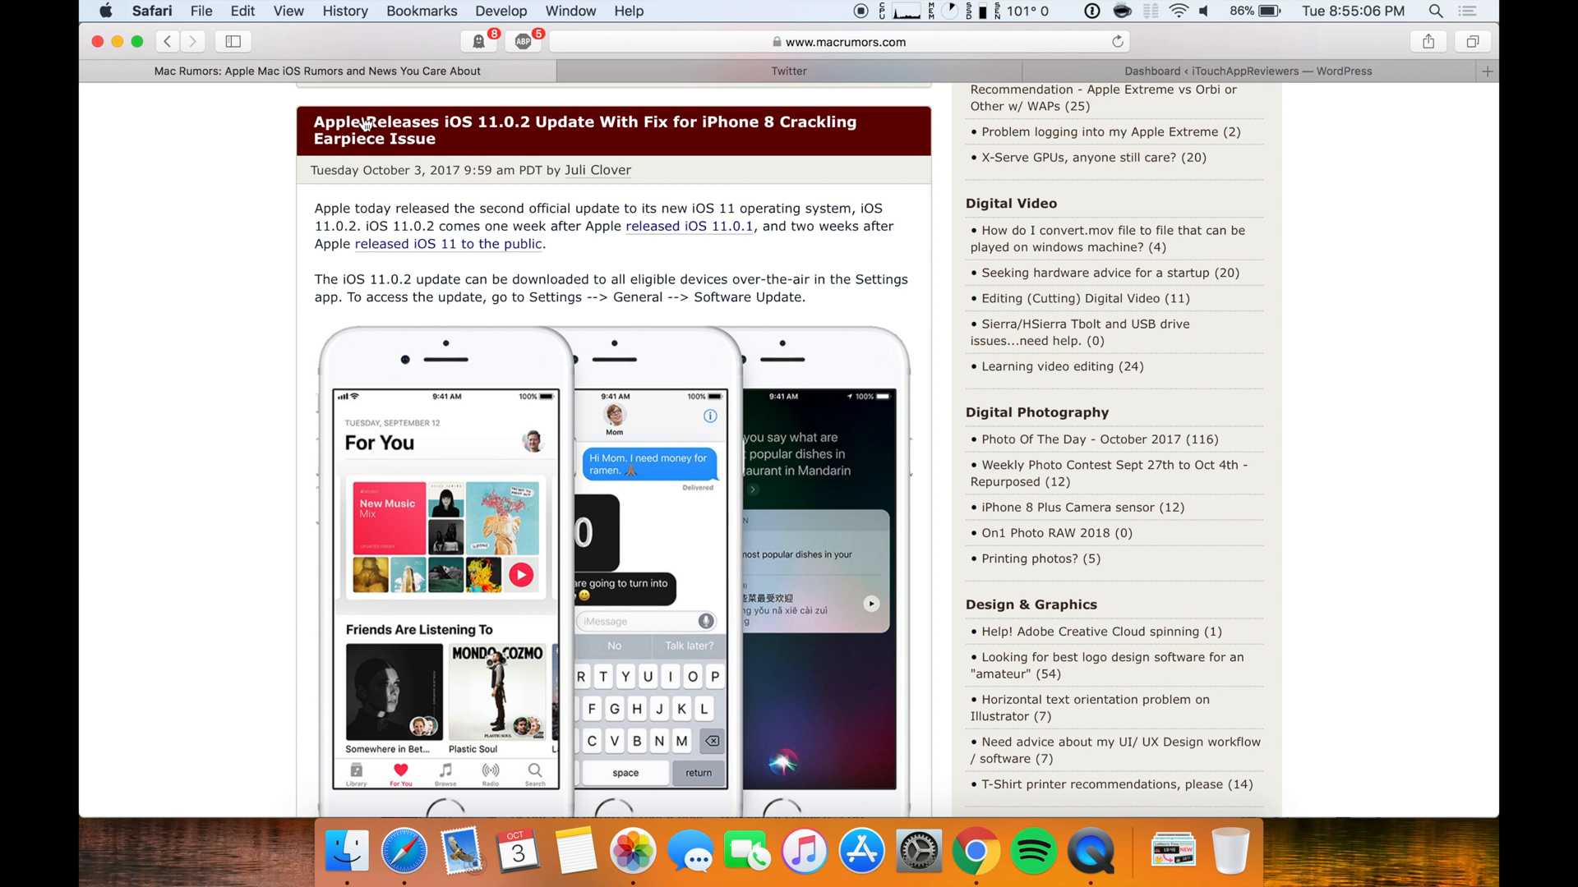
{"action": "mouse_move", "coordinate": [566, 145]}
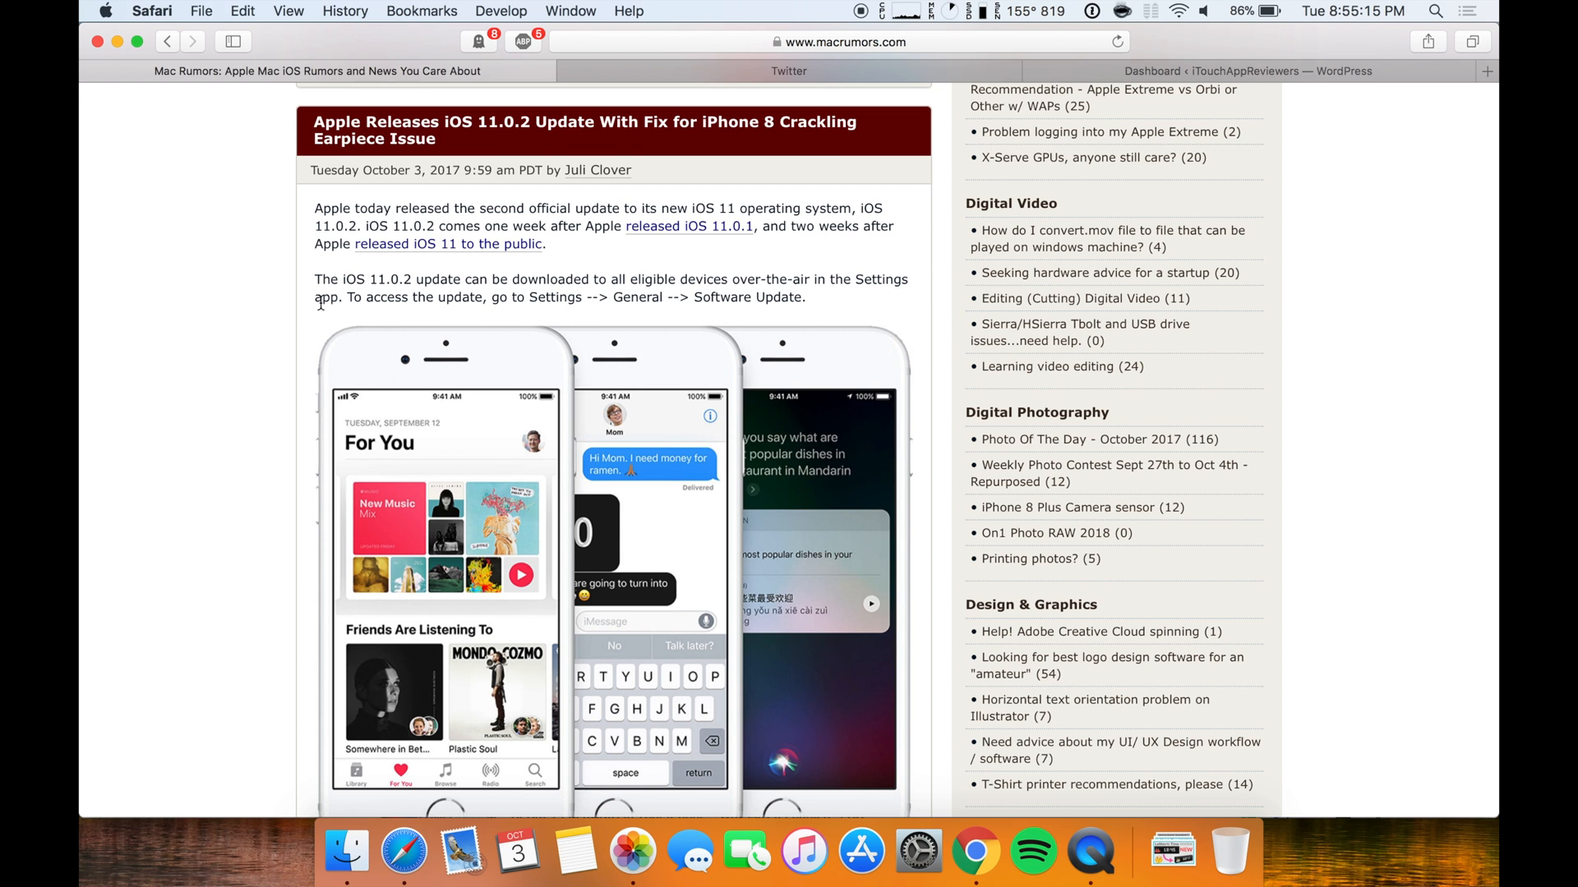
{"action": "scroll", "scroll_direction": "down", "scroll_amount": 3}
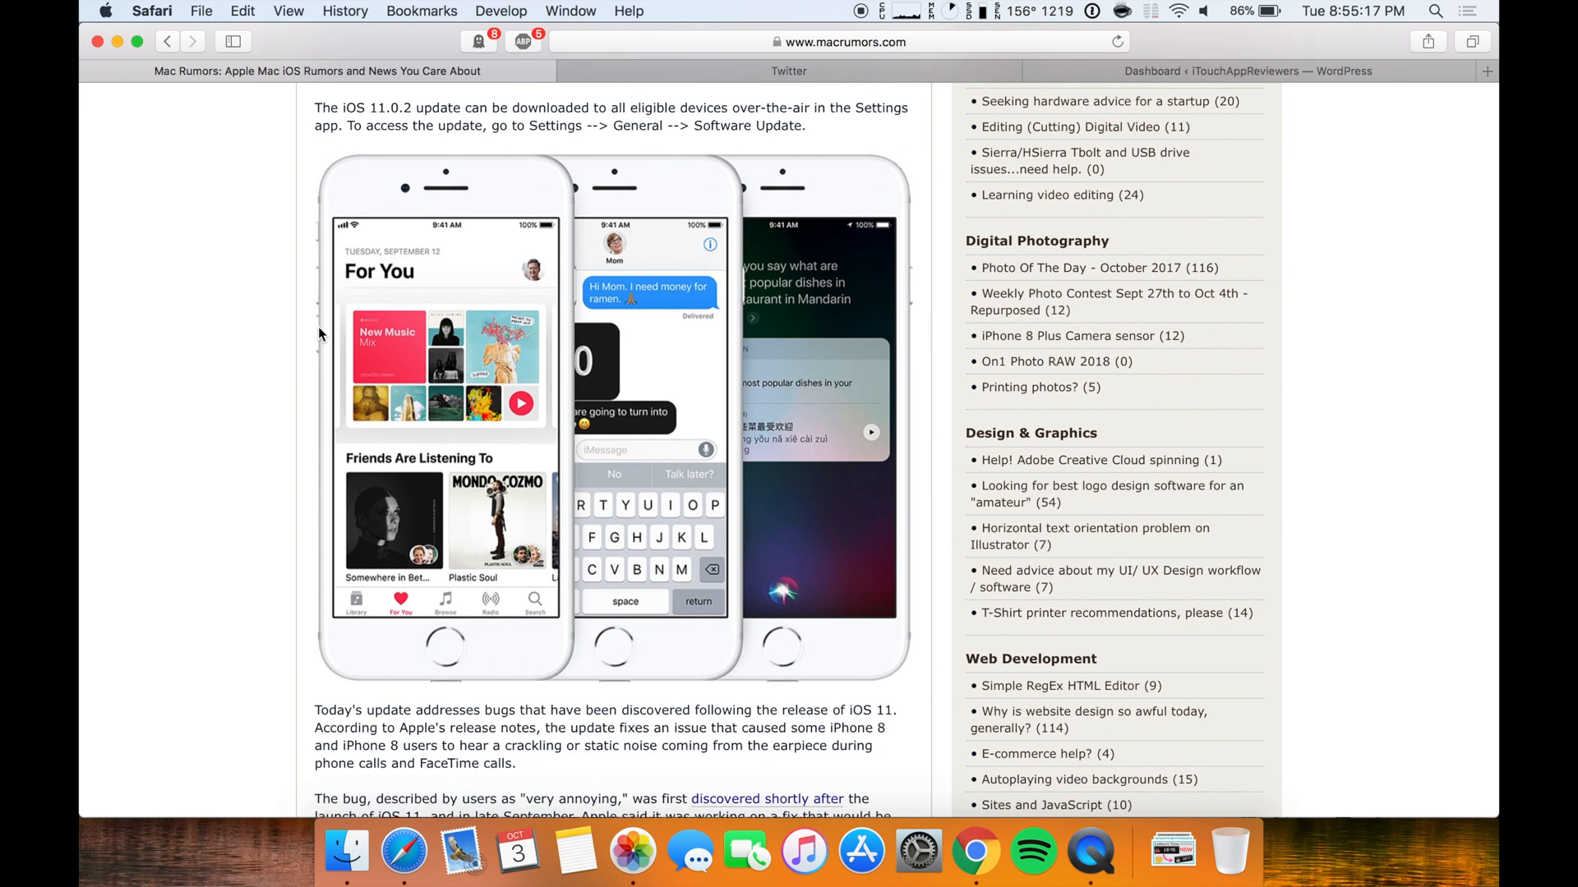
{"action": "scroll", "scroll_direction": "down", "scroll_amount": 3}
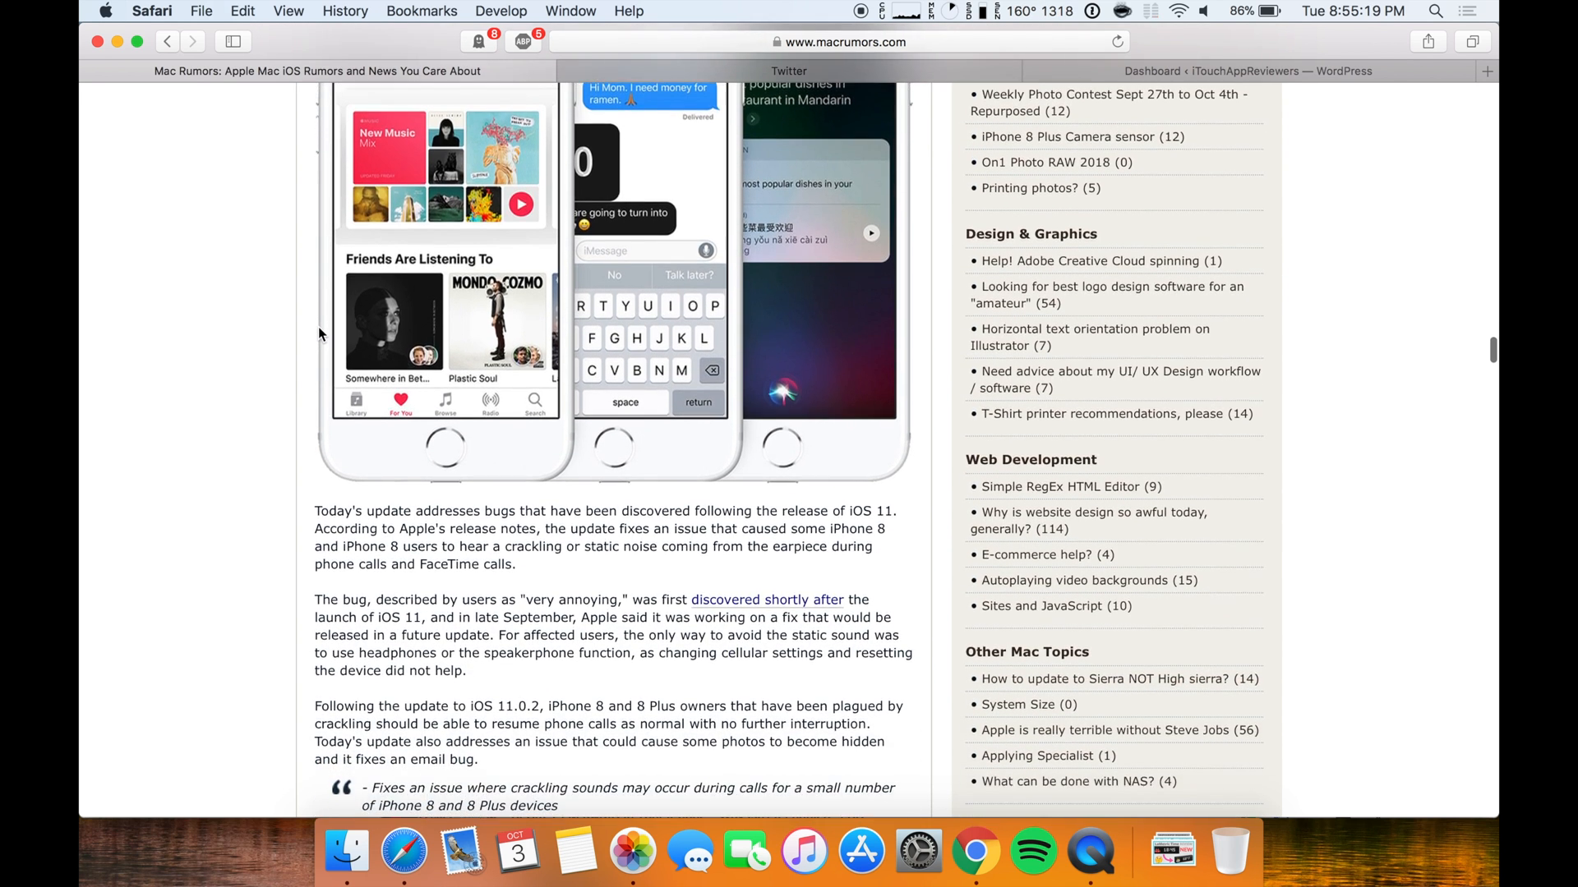
{"action": "scroll", "scroll_direction": "down", "scroll_amount": 3}
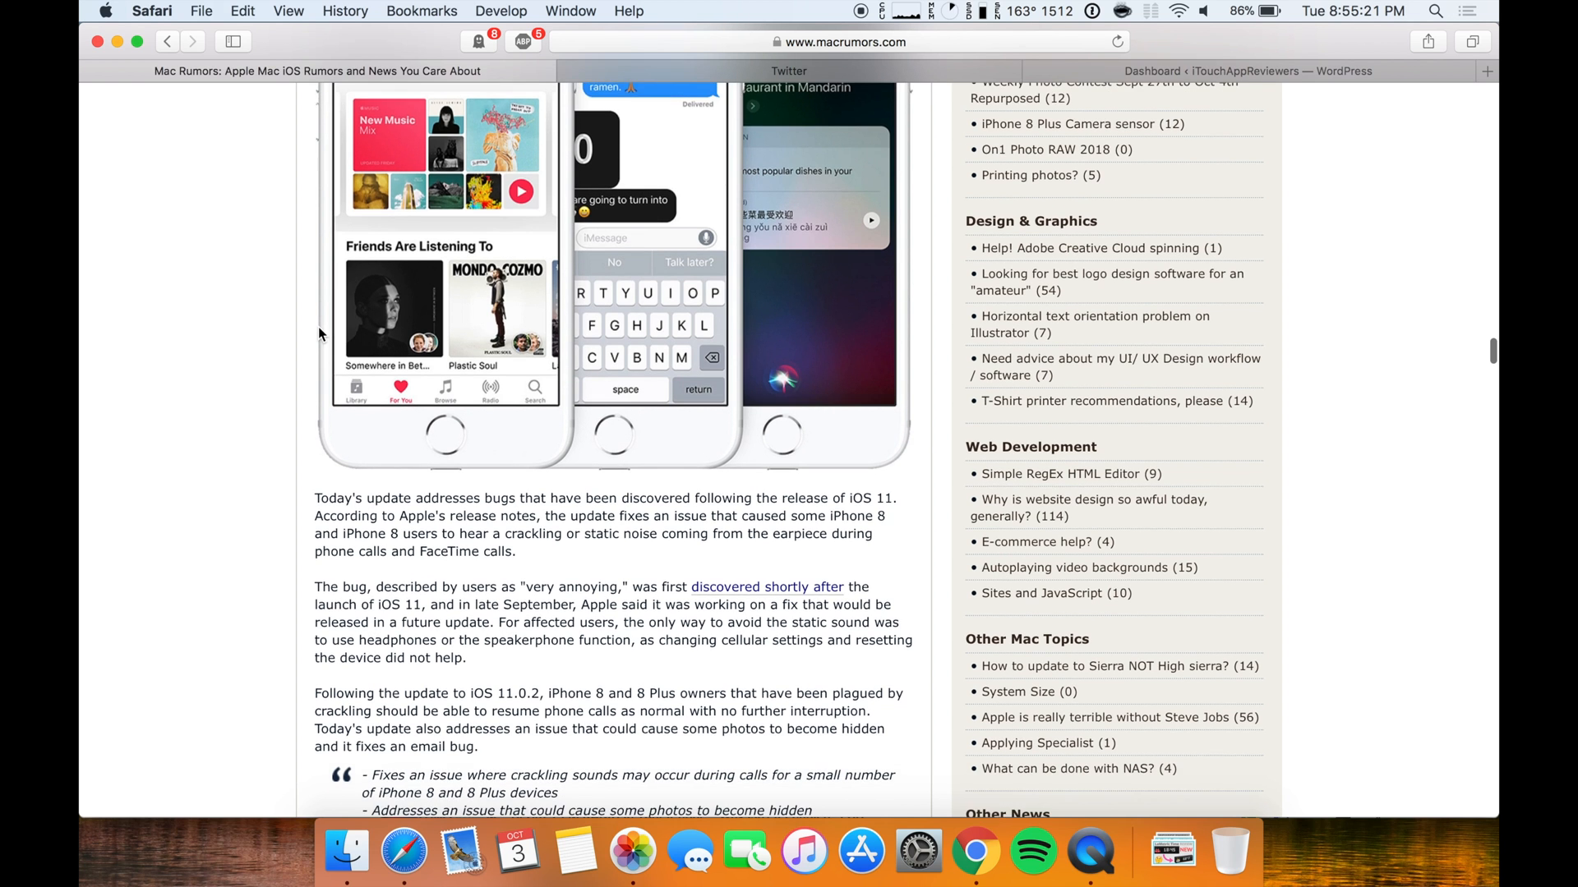
{"action": "scroll", "scroll_direction": "down", "scroll_amount": 3}
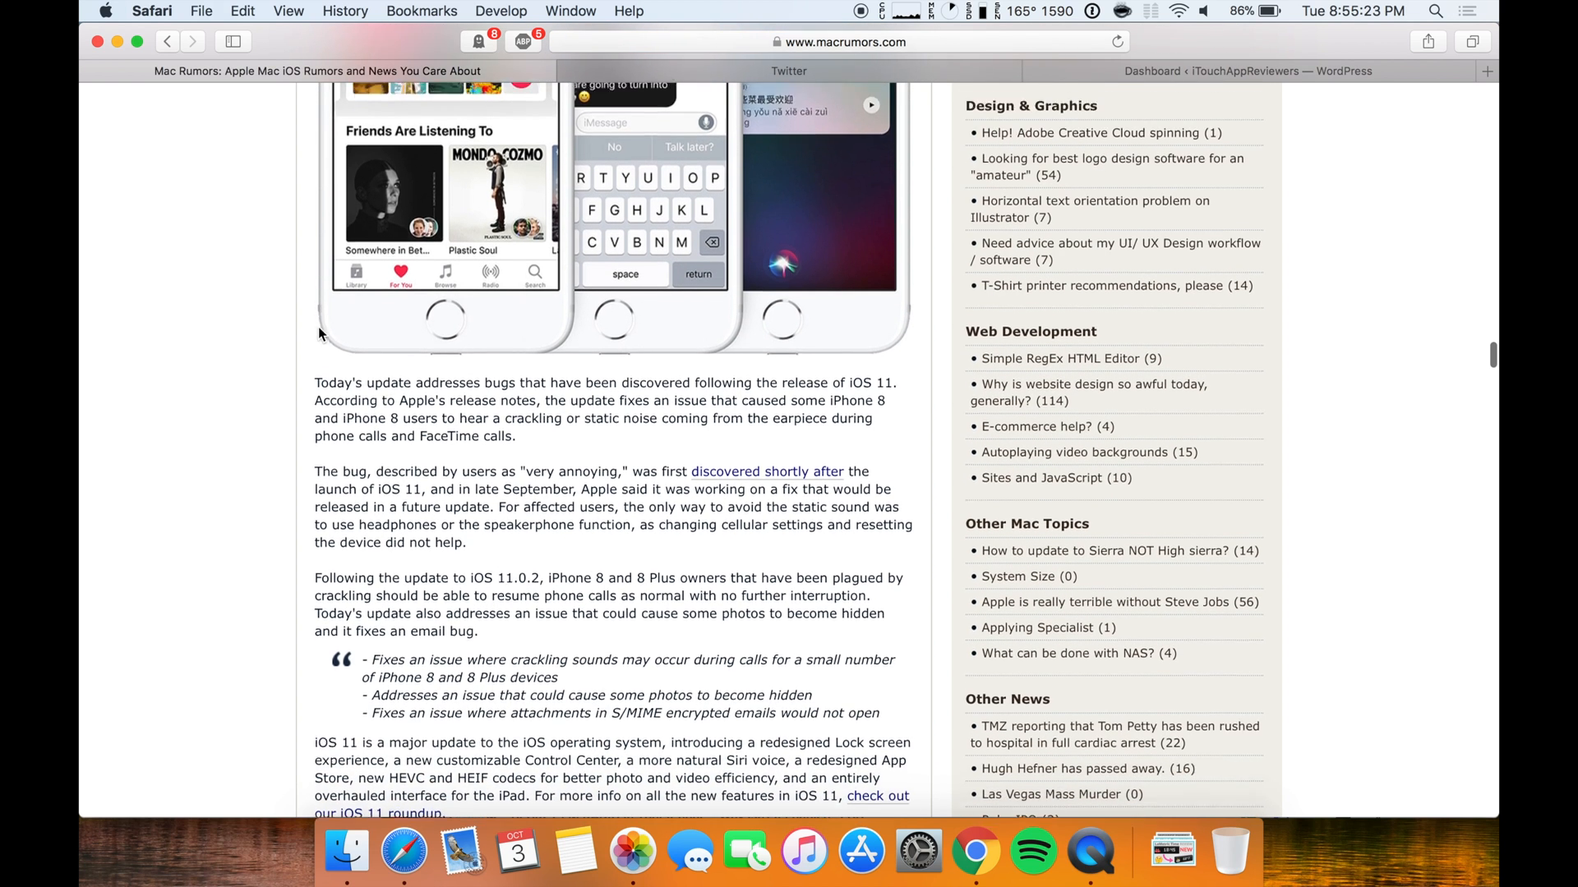
{"action": "scroll", "scroll_direction": "down", "scroll_amount": 3}
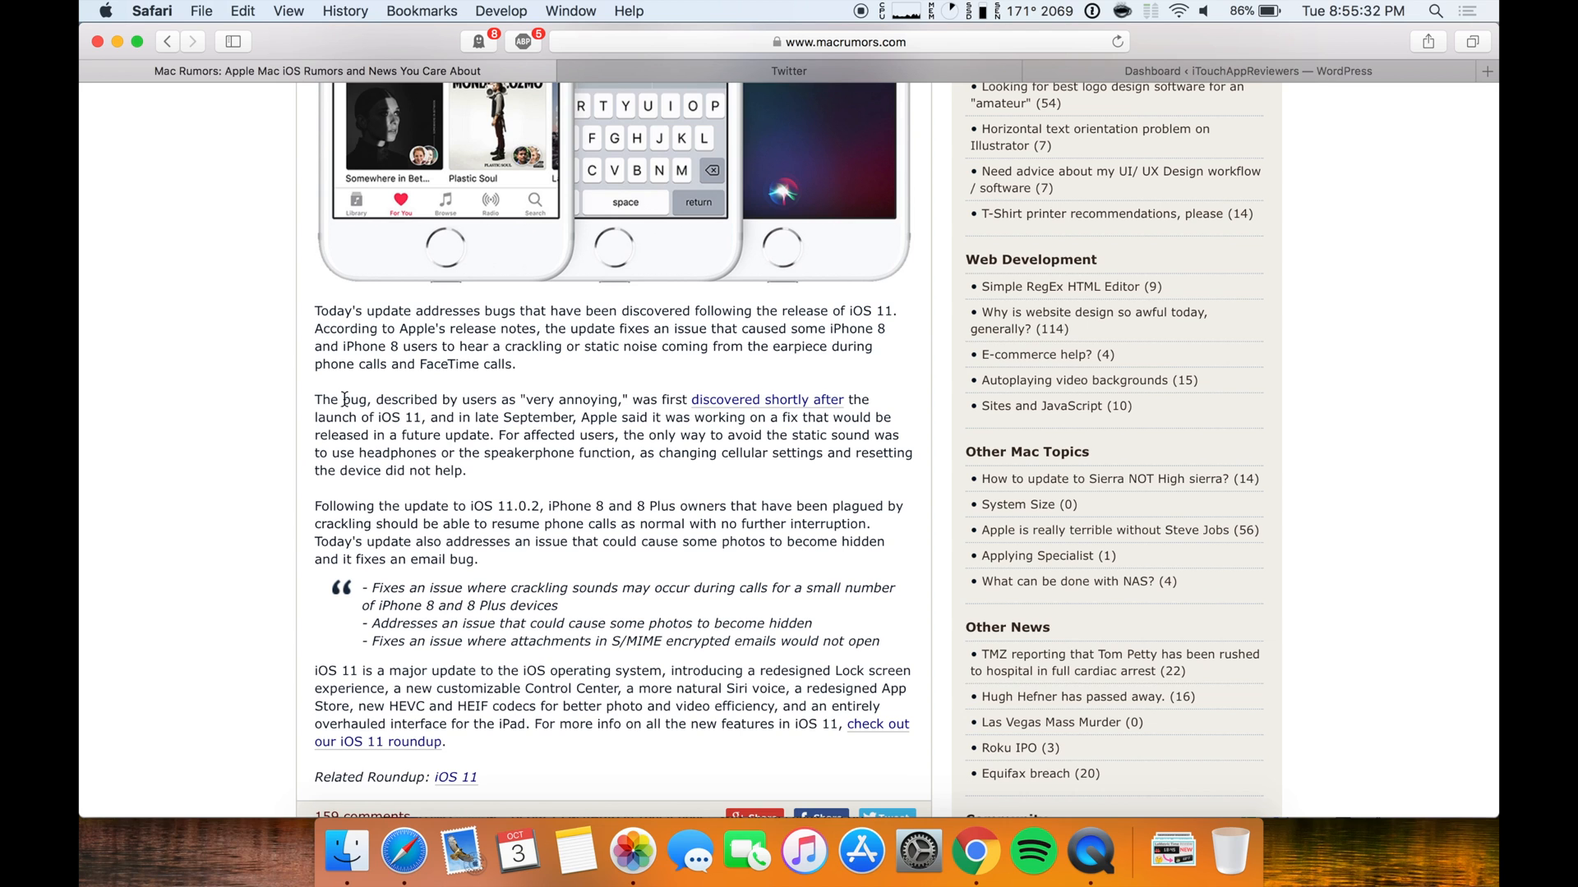
Step: Highlight the first fix lines in the quoted release notes by dragging across them
{"action": "left_click_drag", "start_coordinate": [342, 400], "coordinate": [552, 400]}
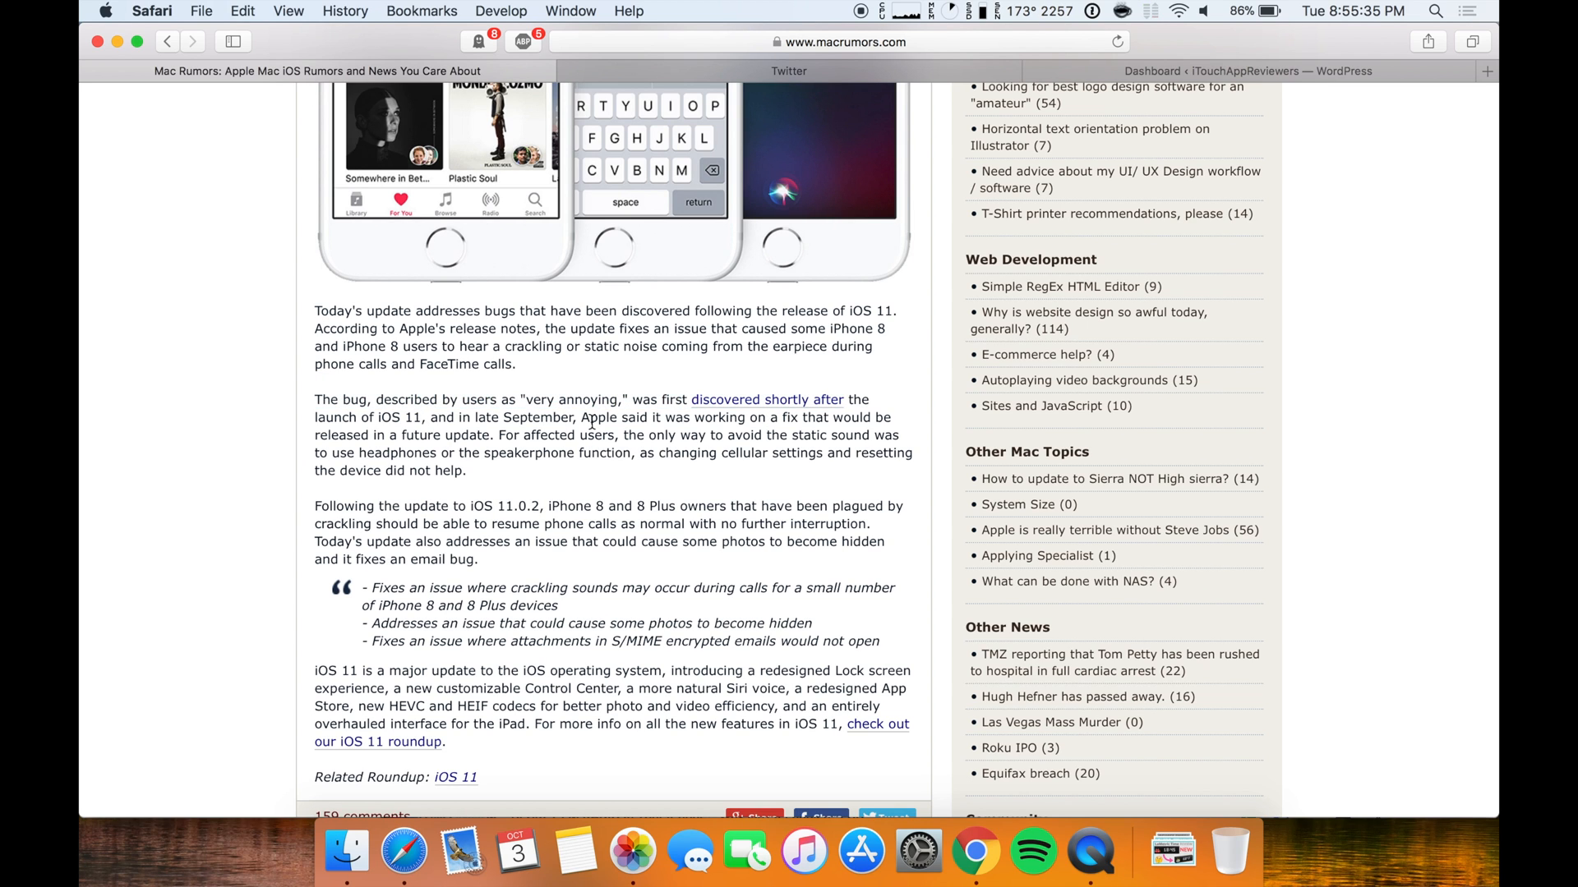
{"action": "left_click_drag", "start_coordinate": [671, 400], "coordinate": [458, 417]}
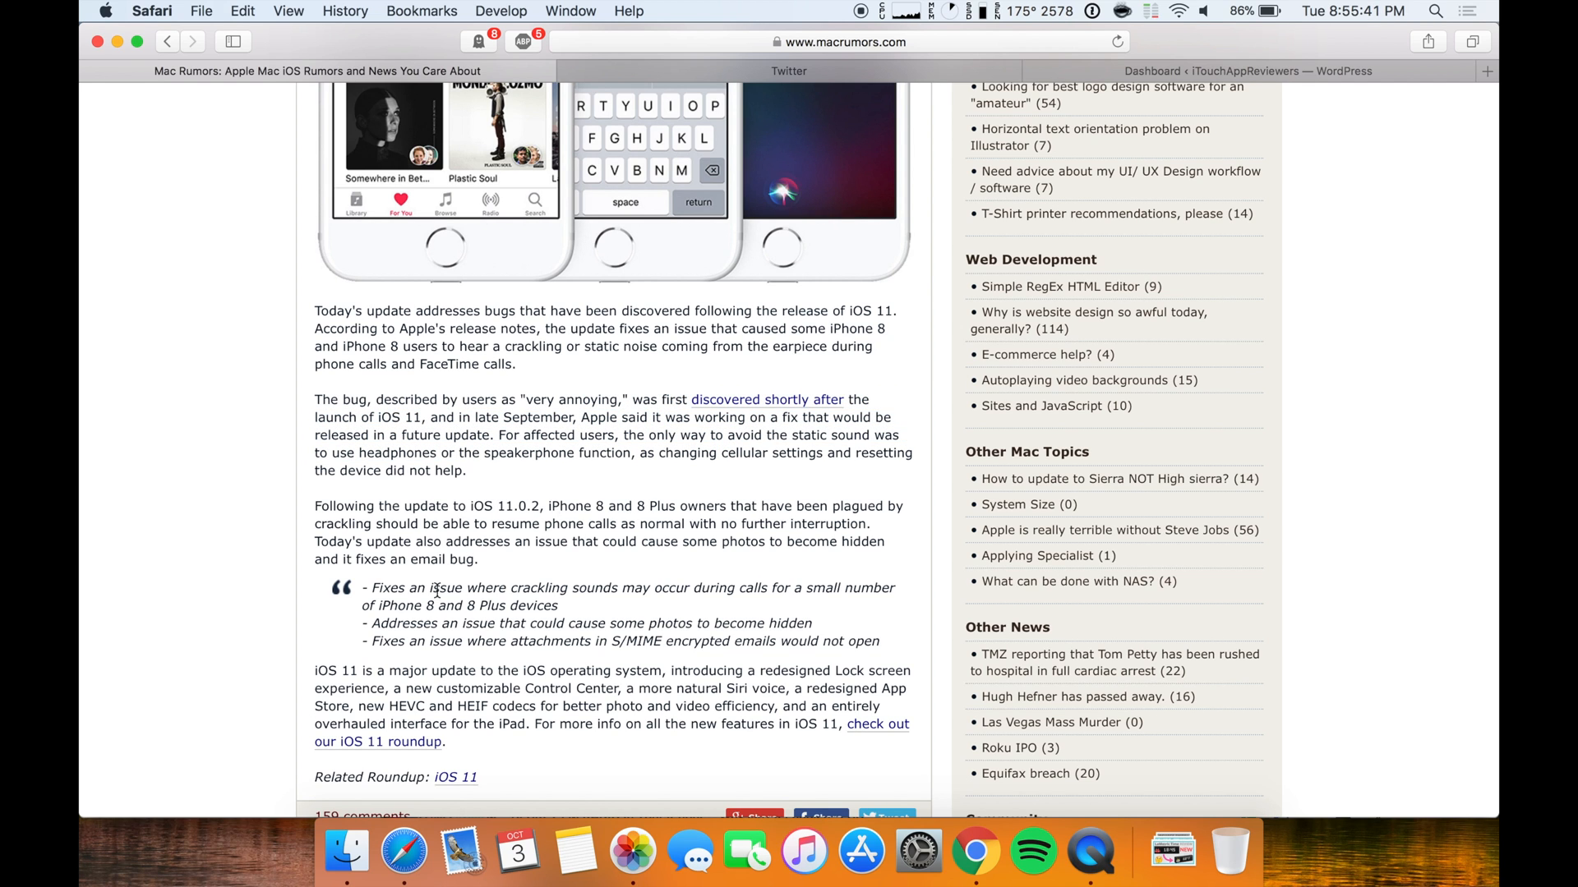
{"action": "left_click_drag", "start_coordinate": [391, 588], "coordinate": [514, 589]}
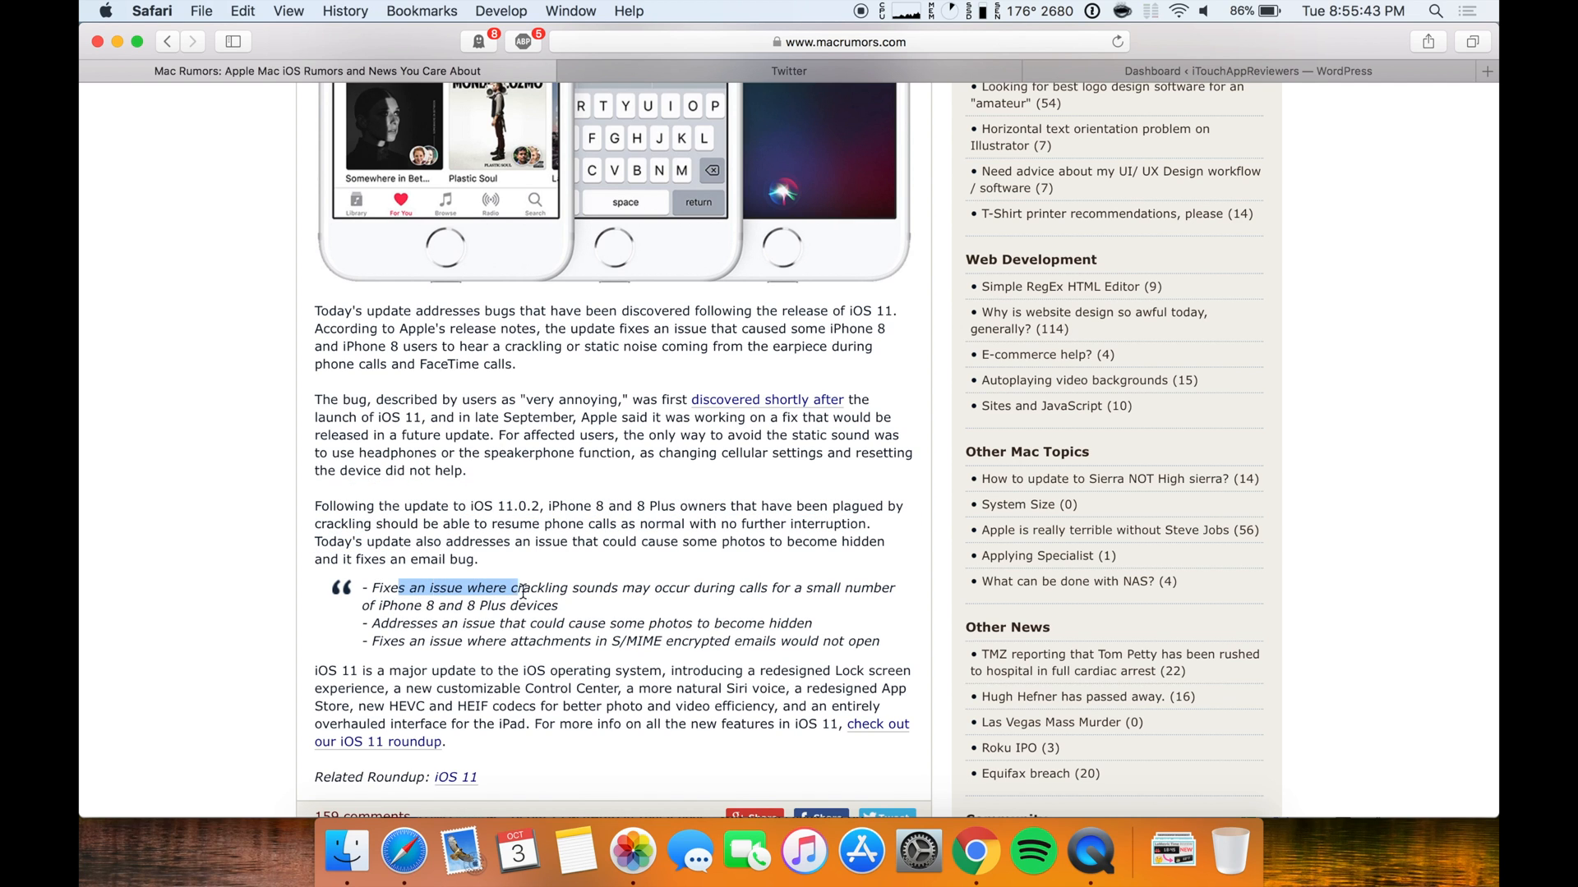
{"action": "left_click_drag", "start_coordinate": [518, 589], "coordinate": [863, 605]}
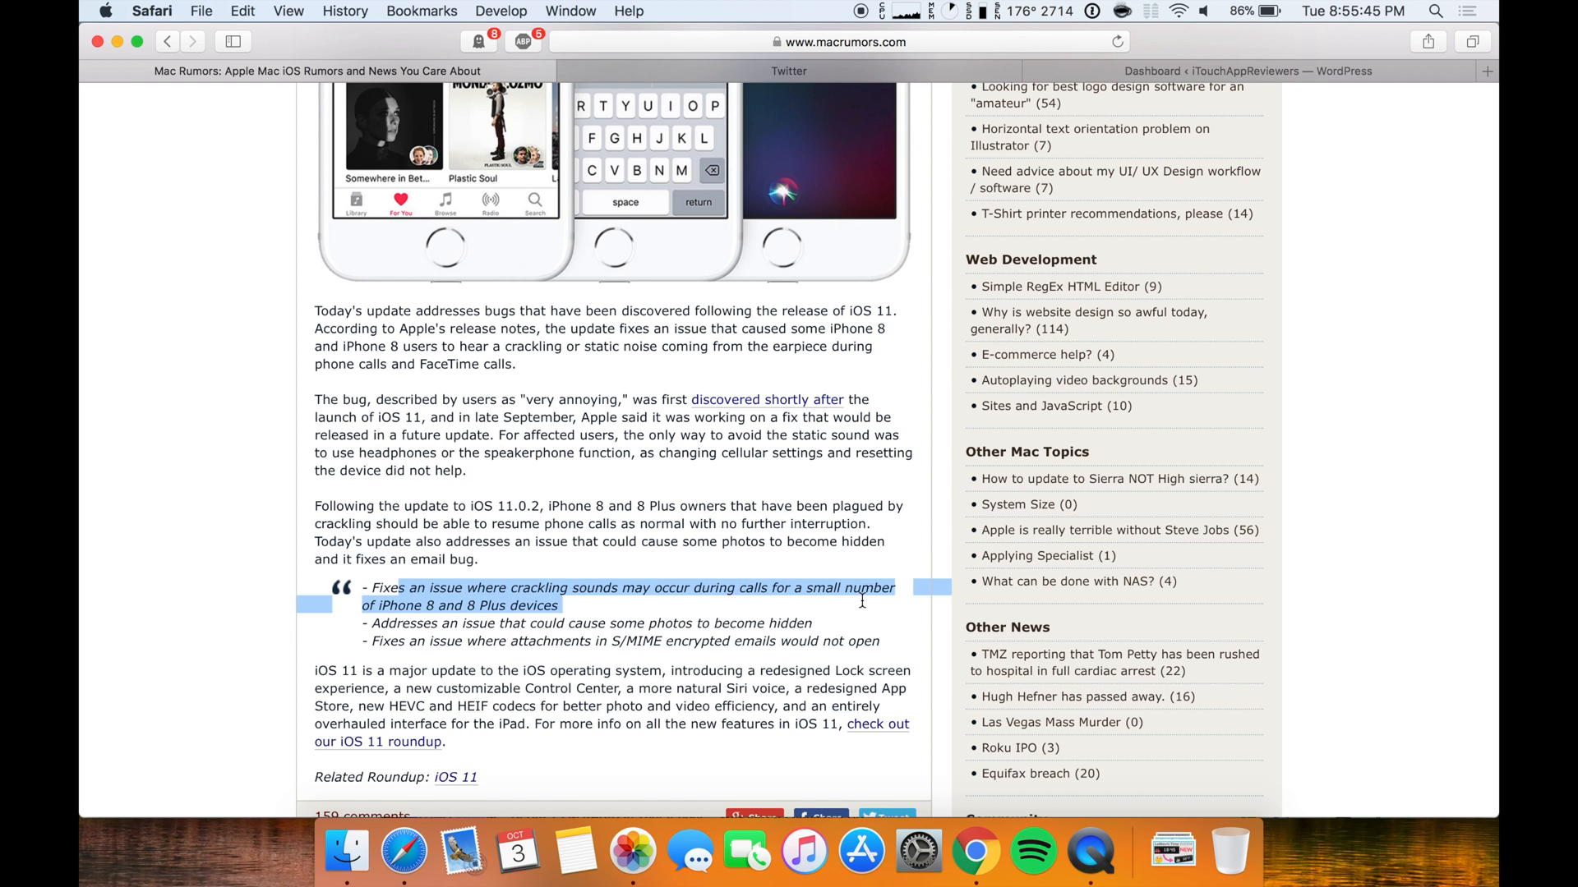
{"action": "left_click", "coordinate": [418, 629]}
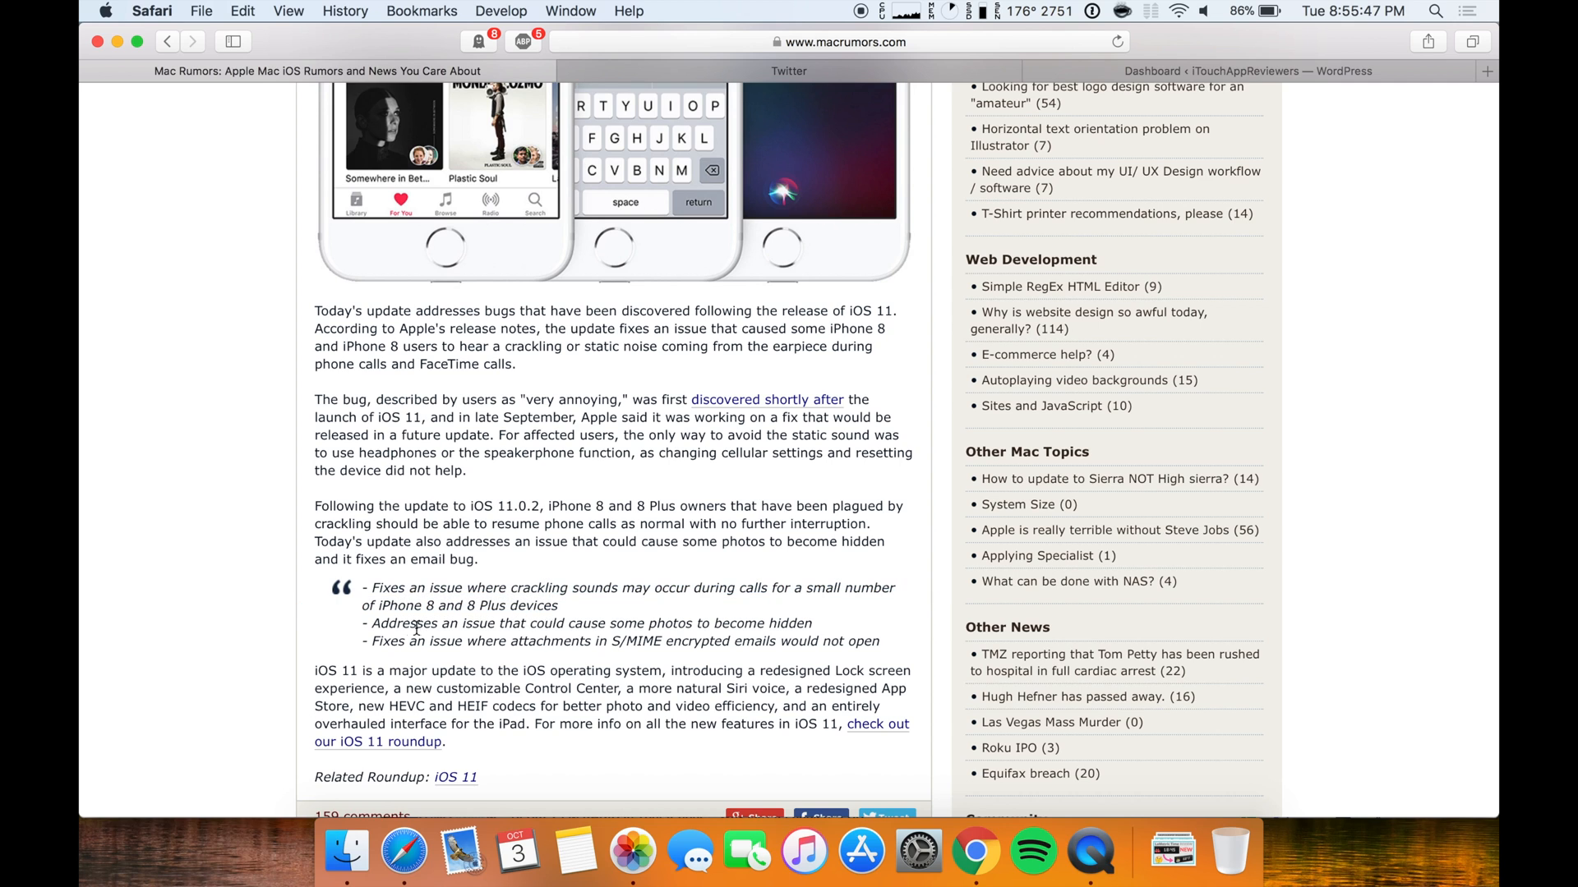
{"action": "left_click_drag", "start_coordinate": [378, 622], "coordinate": [588, 622]}
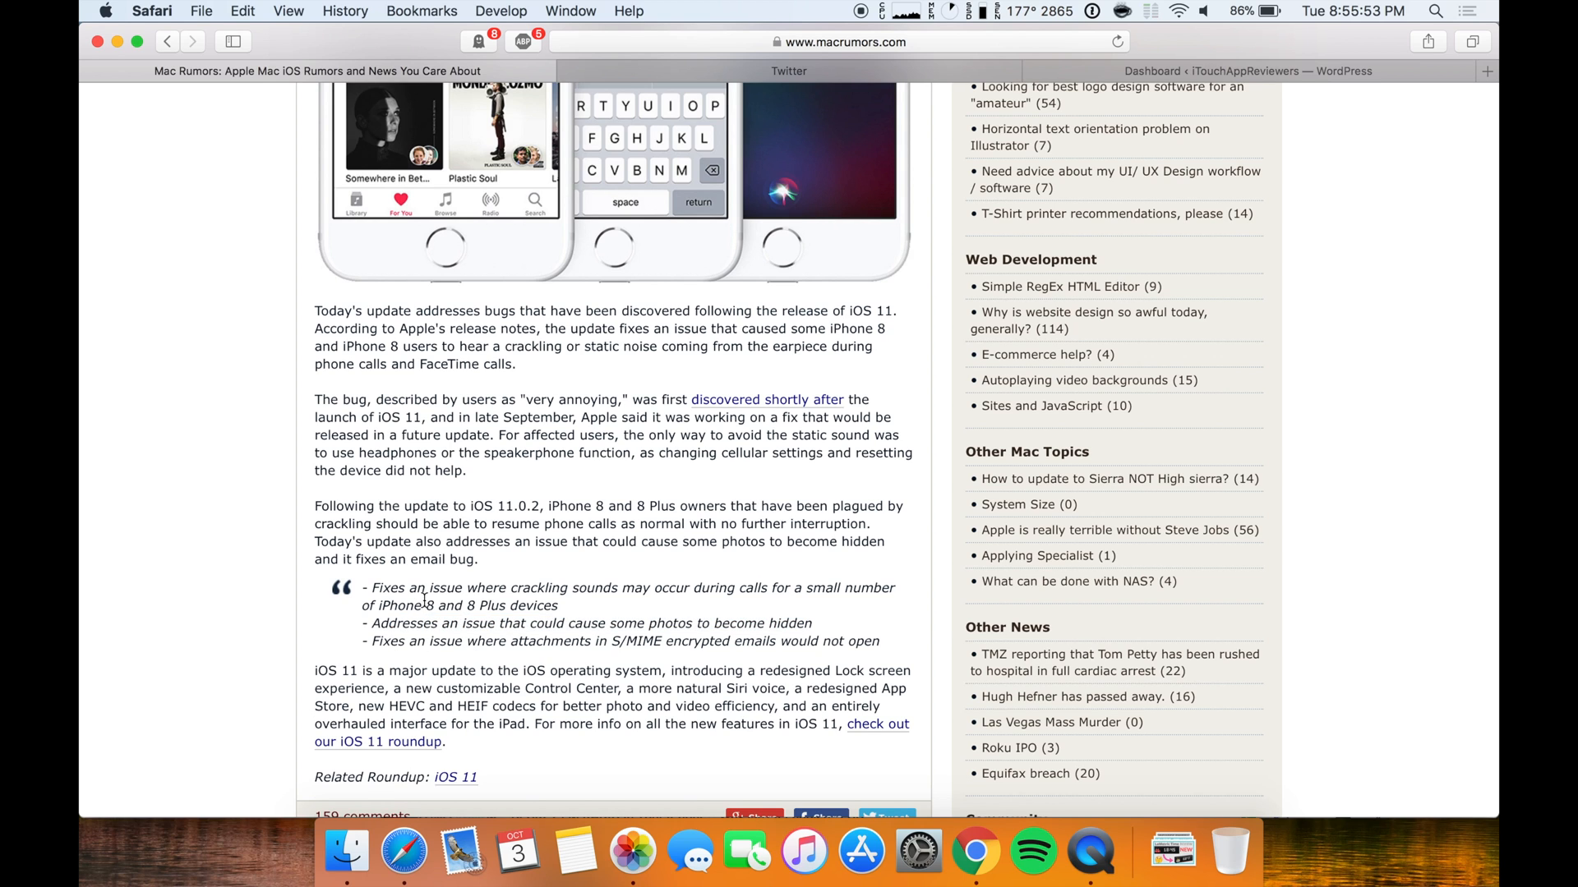
{"action": "left_click_drag", "start_coordinate": [427, 605], "coordinate": [557, 605]}
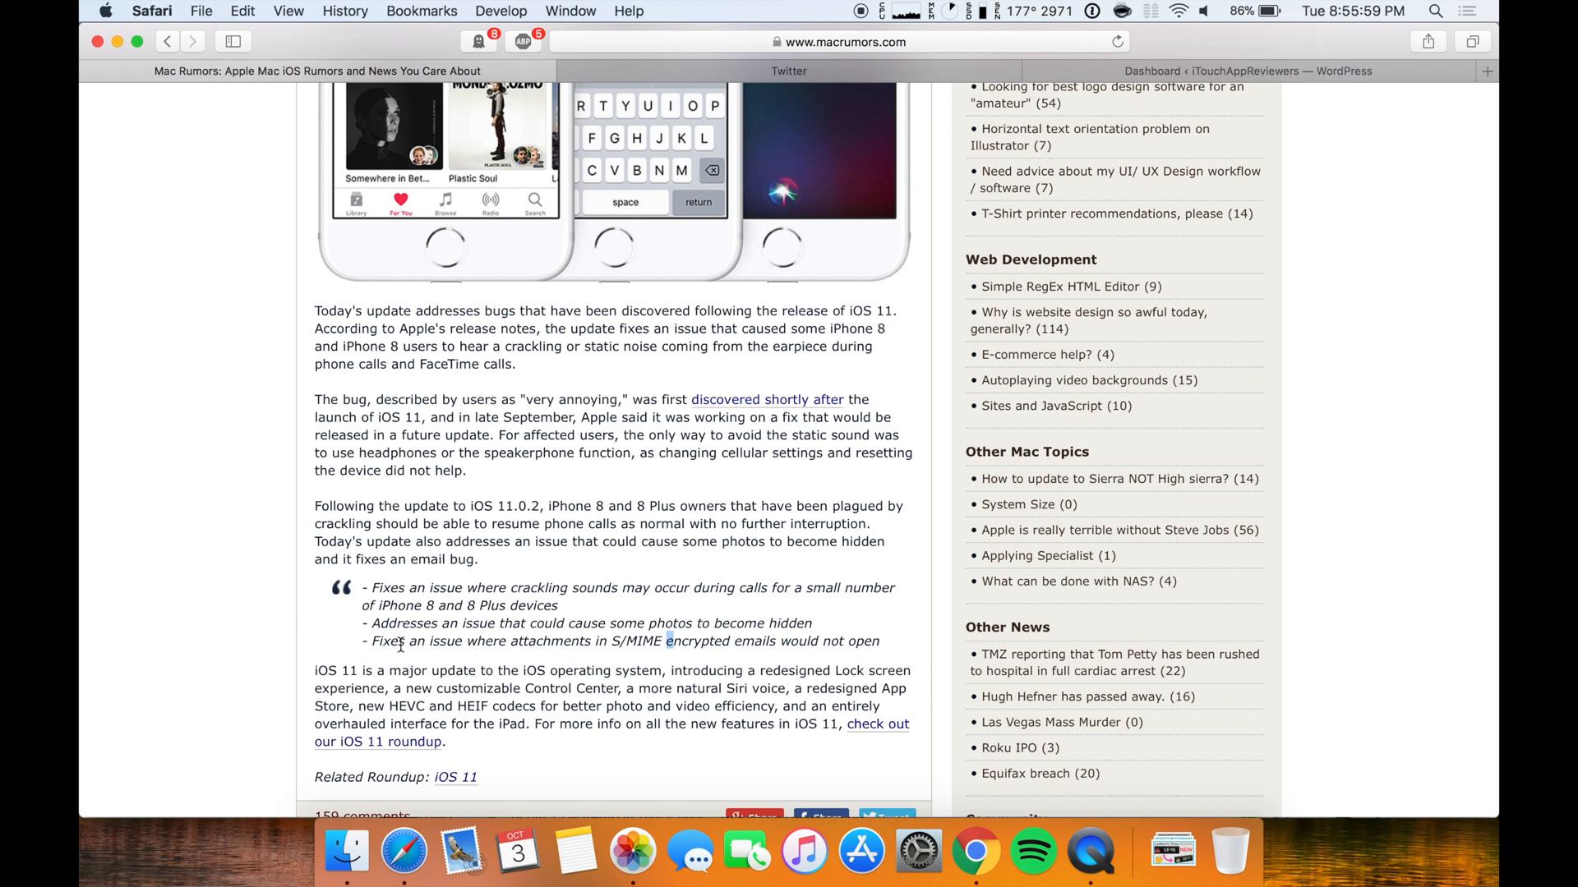
{"action": "left_click_drag", "start_coordinate": [401, 641], "coordinate": [723, 641]}
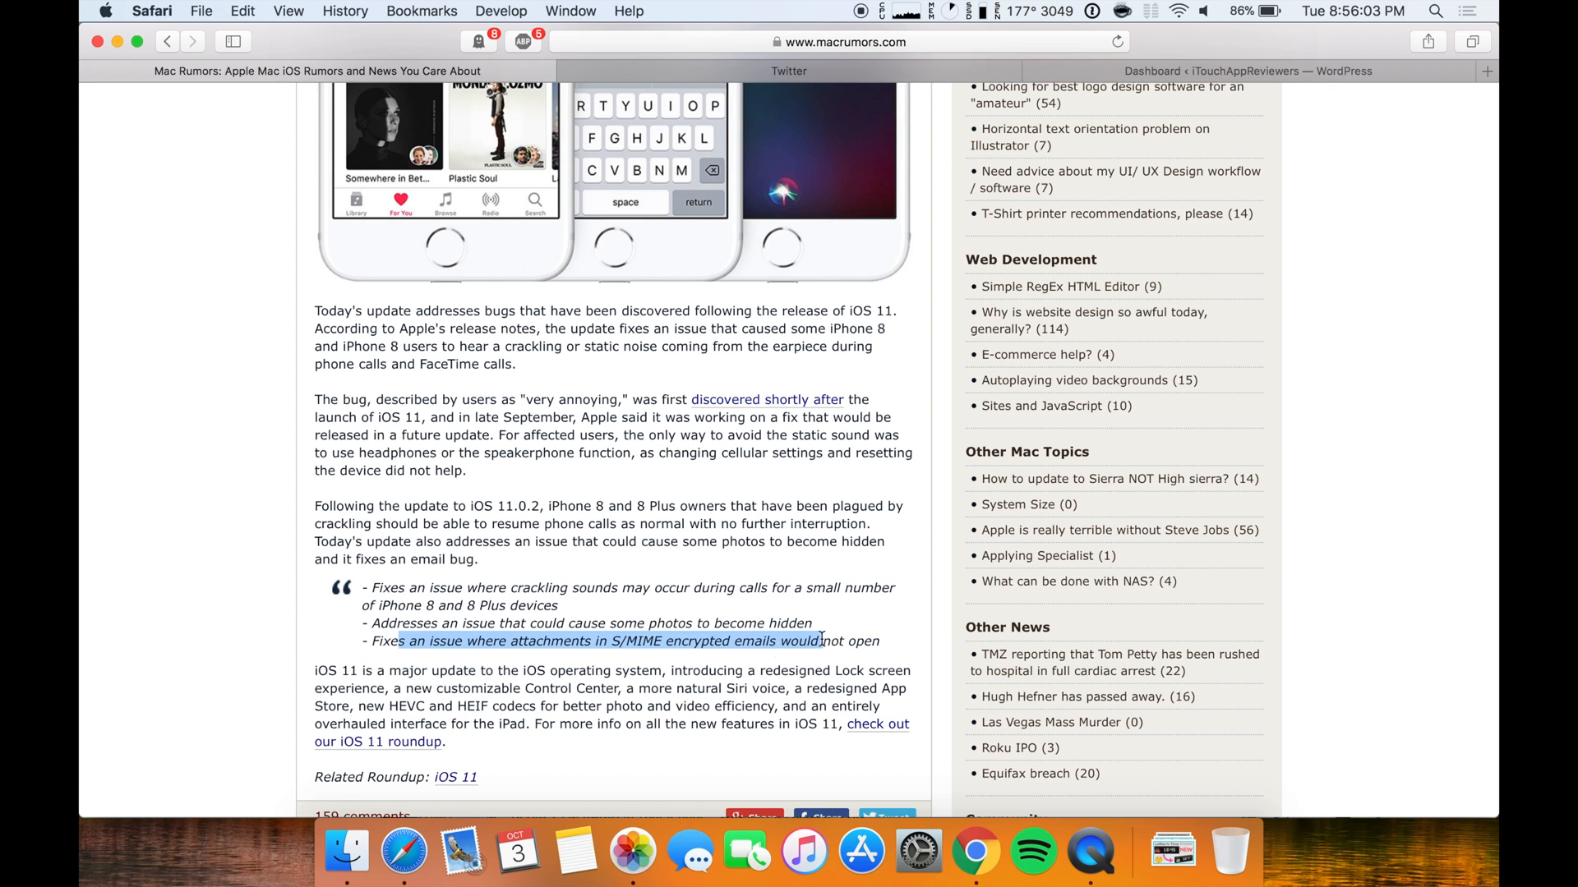
{"action": "left_click", "coordinate": [764, 664]}
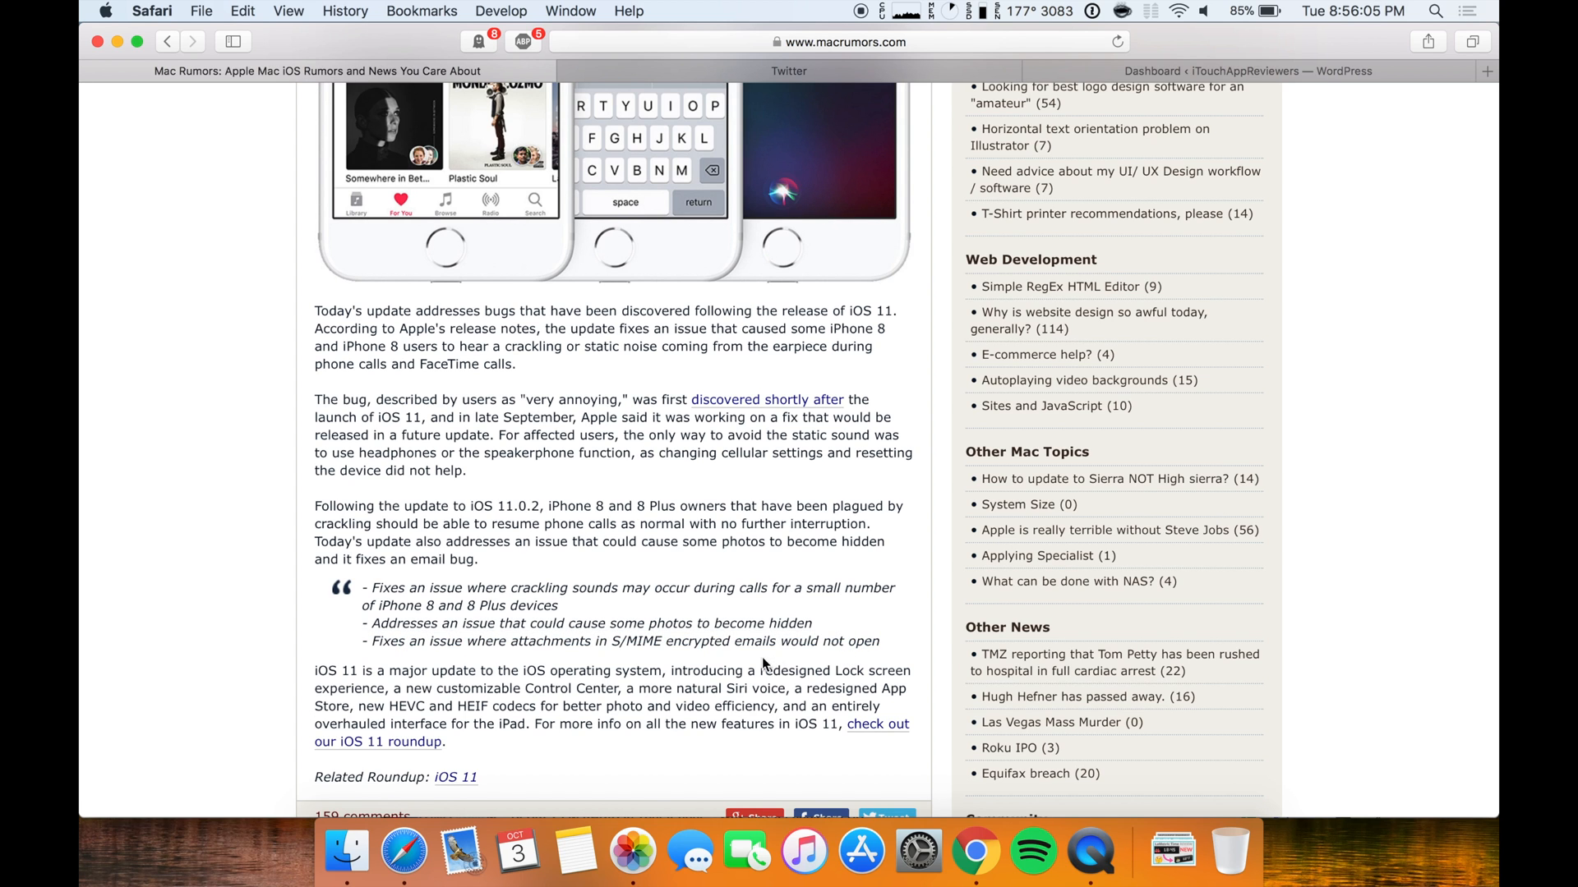